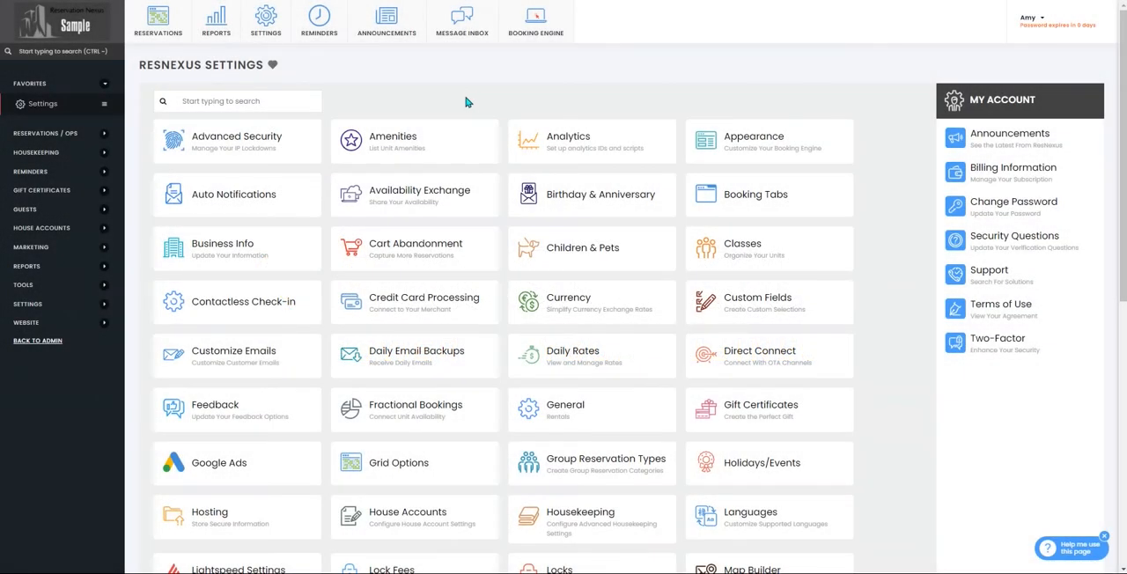
{"action": "mouse_move", "coordinate": [1057, 115]}
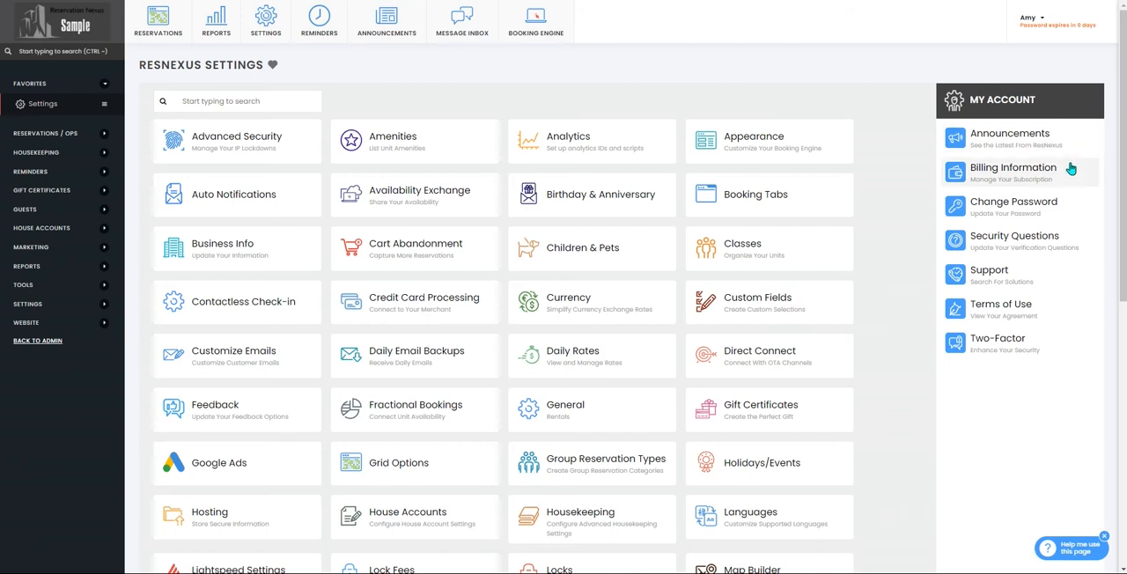
View Billing Information's Subscription plan, billing frequency and add-ons down to Additional Options and Save Changes.
{"action": "left_click", "coordinate": [1013, 173]}
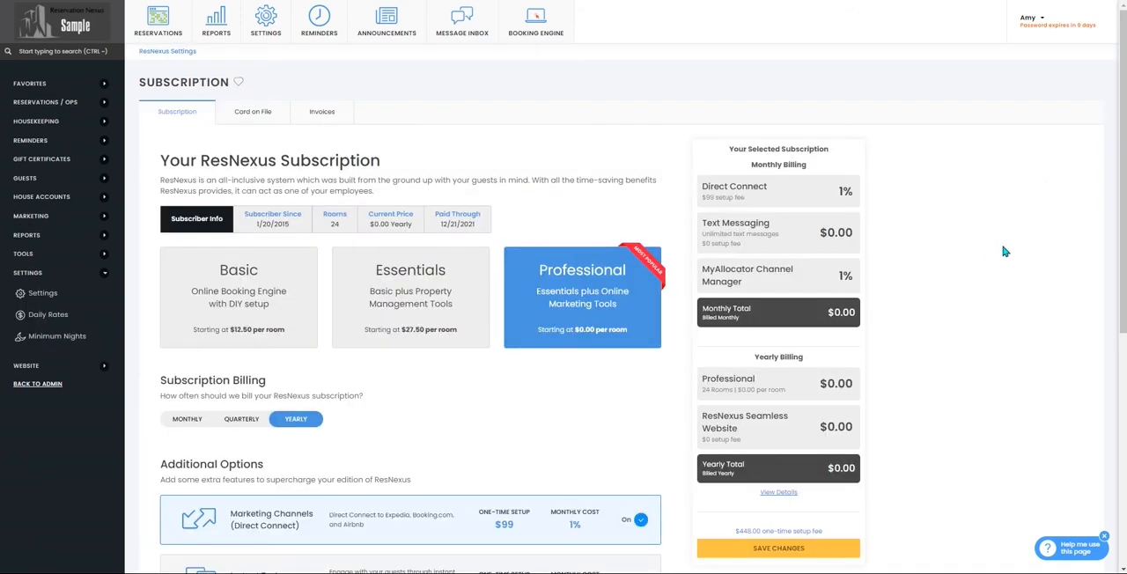
{"action": "scroll", "scroll_direction": "down", "scroll_amount": 3}
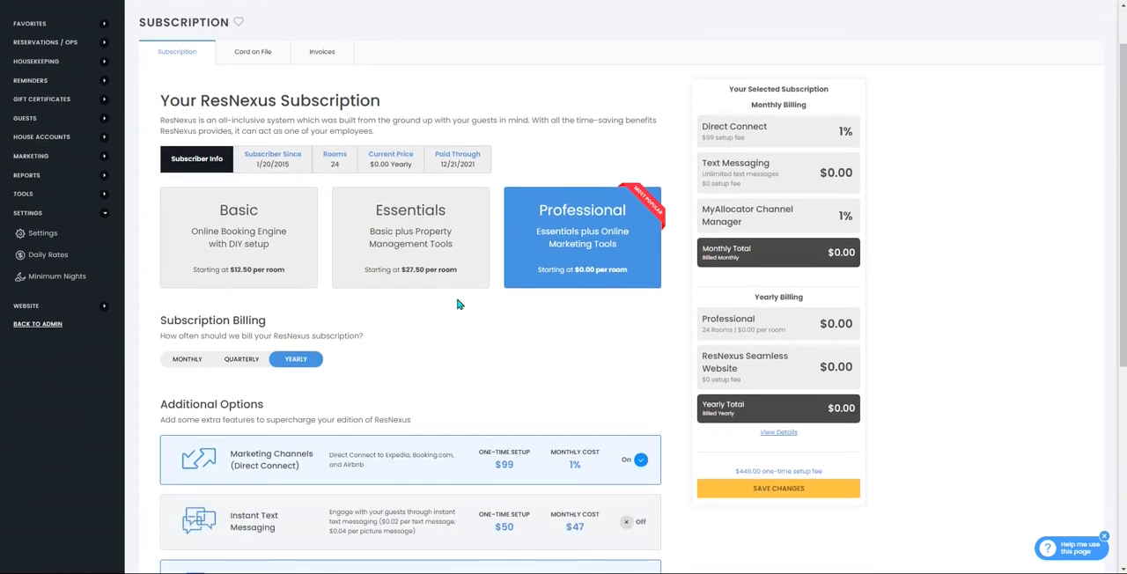
{"action": "mouse_move", "coordinate": [479, 371]}
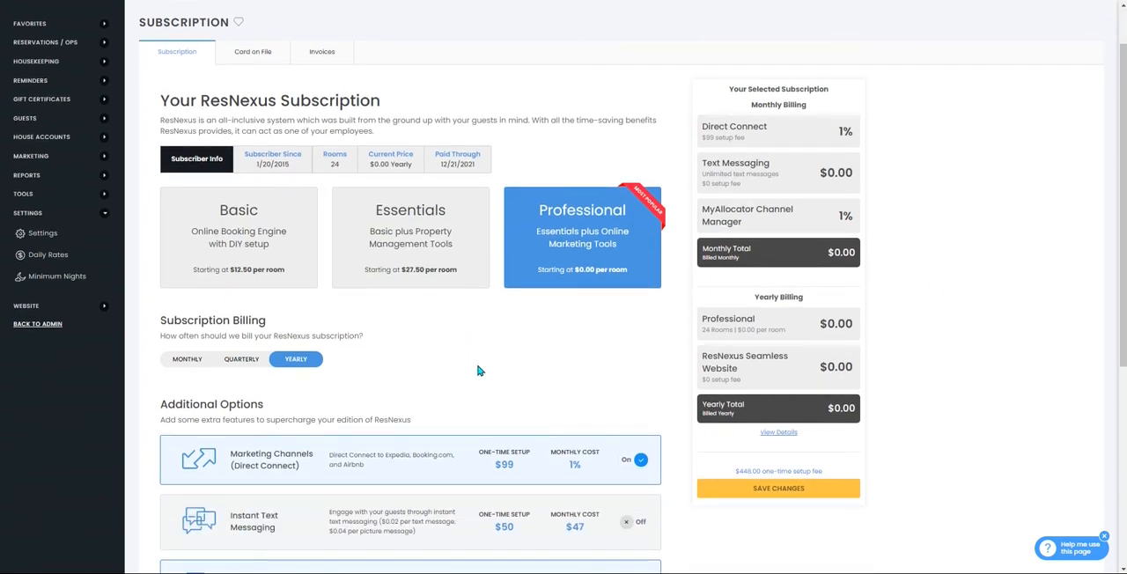
{"action": "mouse_move", "coordinate": [458, 363]}
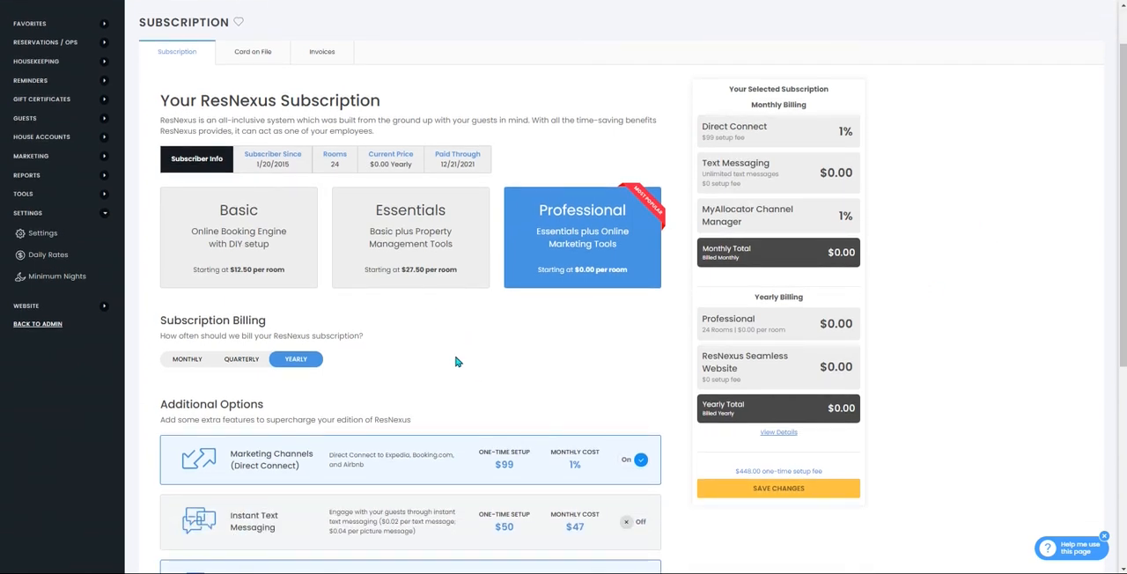
{"action": "mouse_move", "coordinate": [289, 287]}
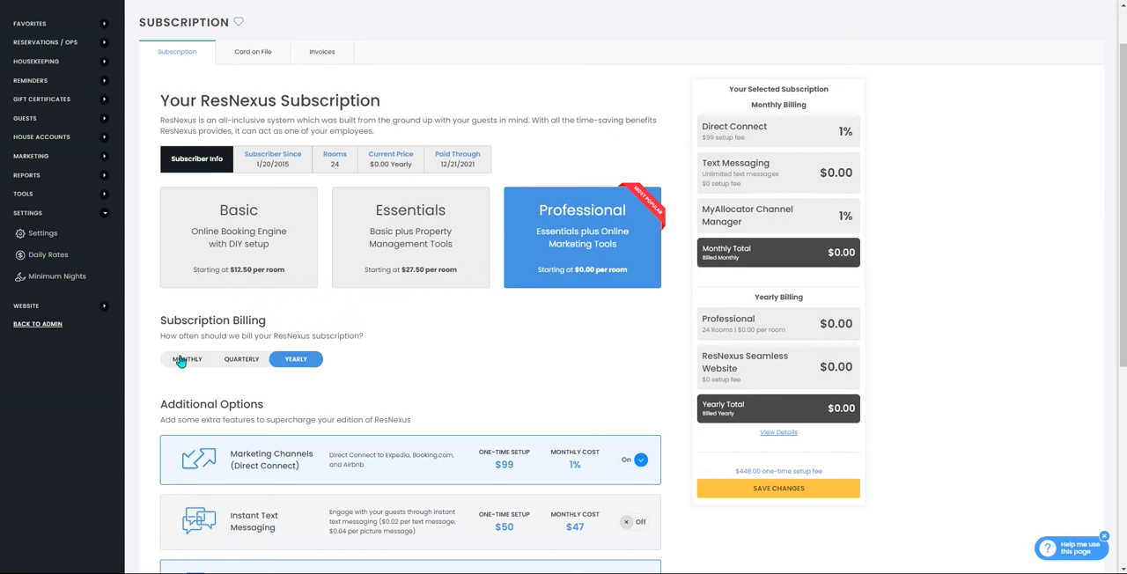
{"action": "mouse_move", "coordinate": [508, 352]}
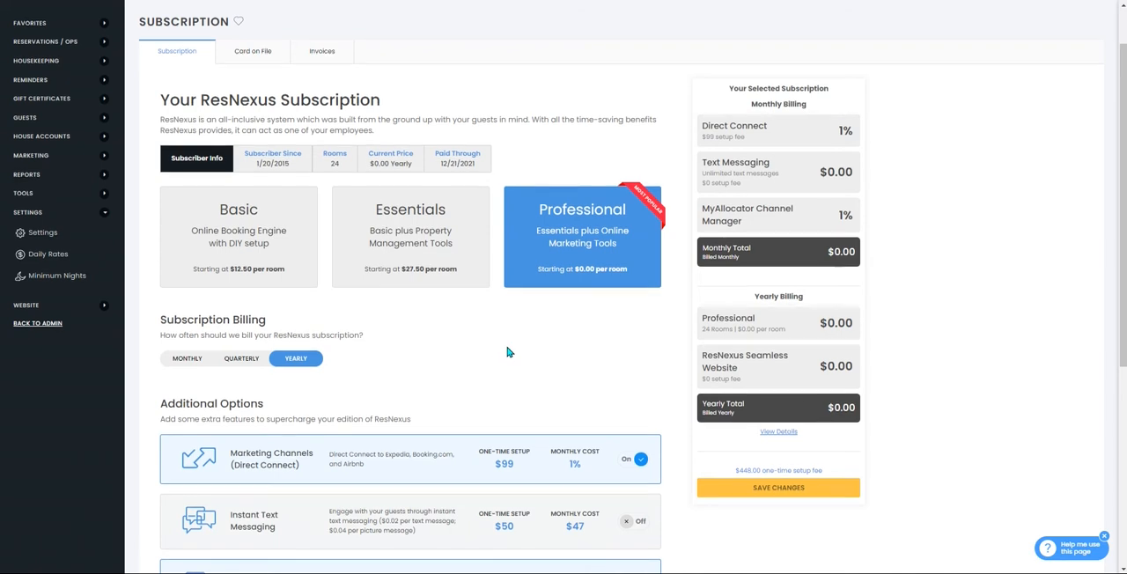
{"action": "scroll", "scroll_direction": "down", "scroll_amount": 3}
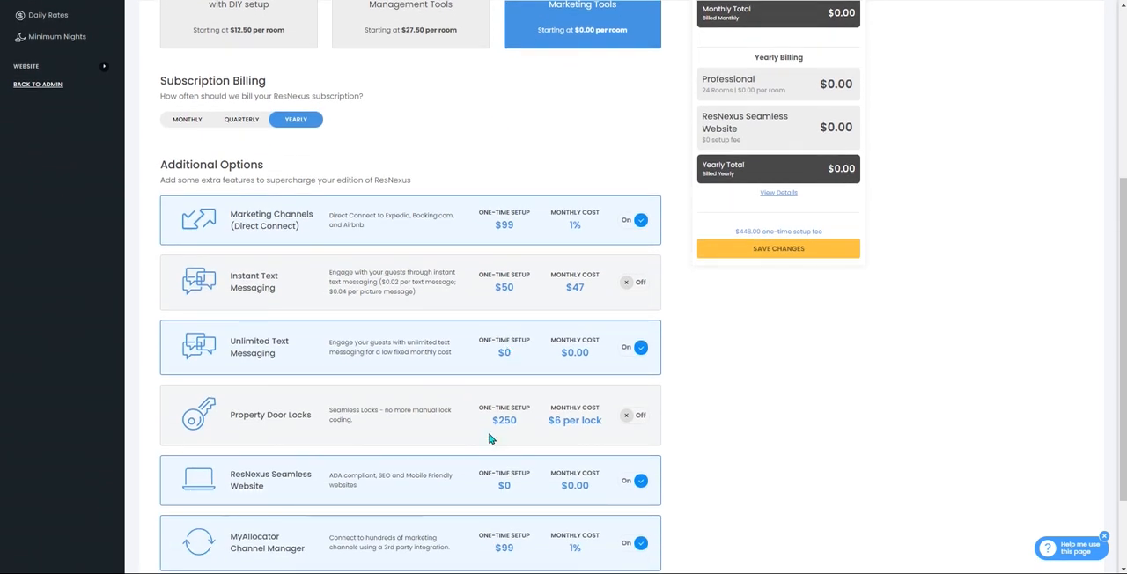
{"action": "scroll", "scroll_direction": "down", "scroll_amount": 3}
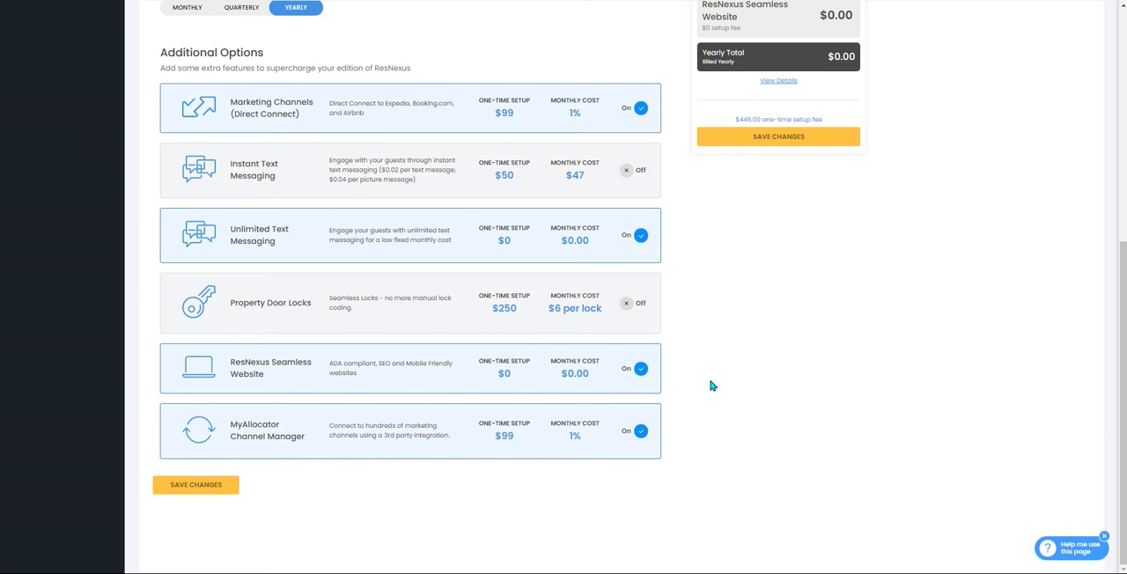